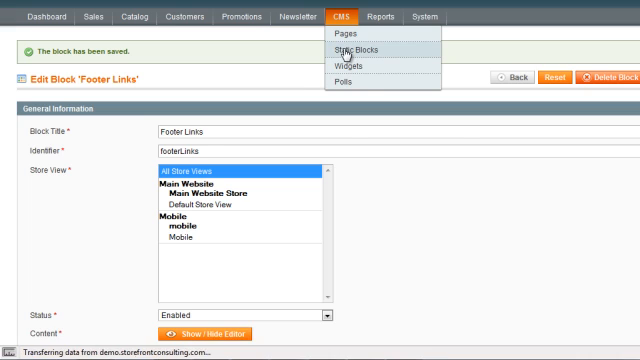
# Open the Footer Links static block for editing and reach its Content editor
pyautogui.click(352, 48)
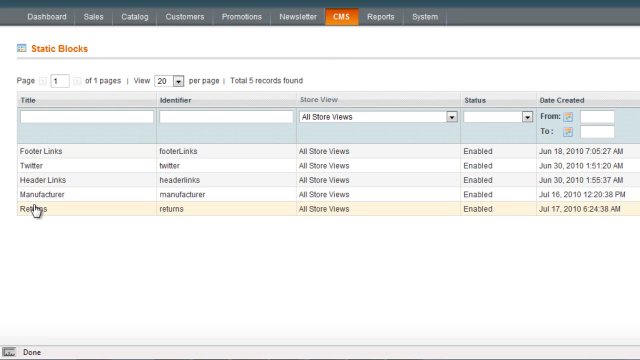
pyautogui.click(40, 156)
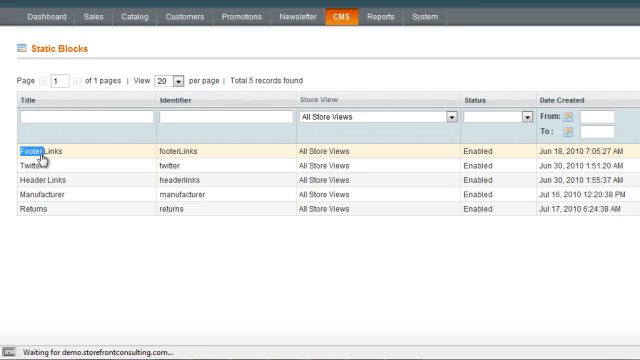
pyautogui.click(44, 148)
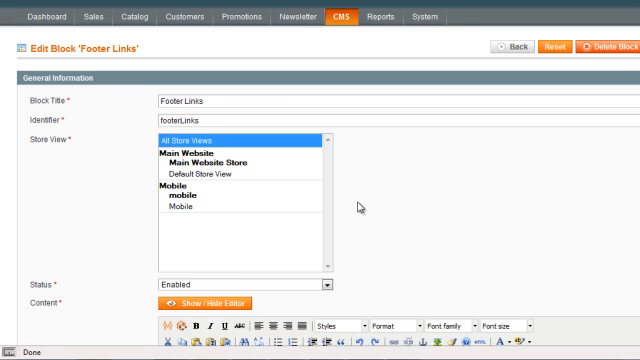
pyautogui.scroll(-3)
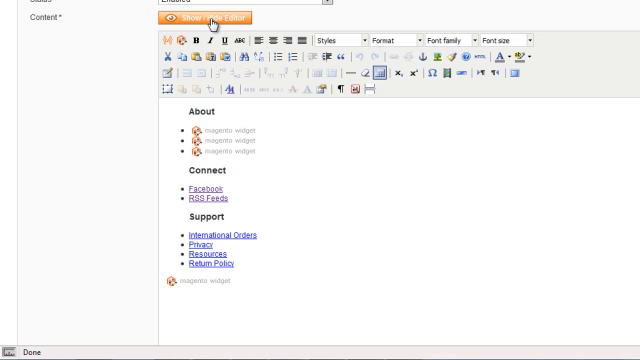
# Show the content as raw HTML and start a widget insertion on the Privacy <li> line
pyautogui.click(200, 16)
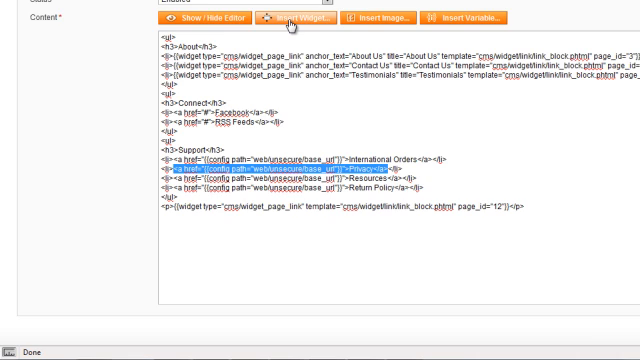
pyautogui.click(300, 18)
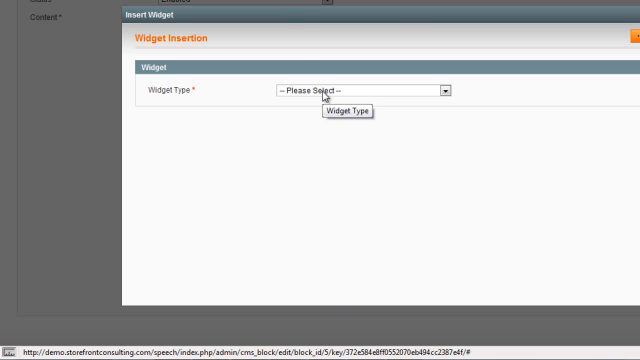
# Make the widget a CMS Page Link with 'Privacy' as anchor text and title
pyautogui.click(444, 92)
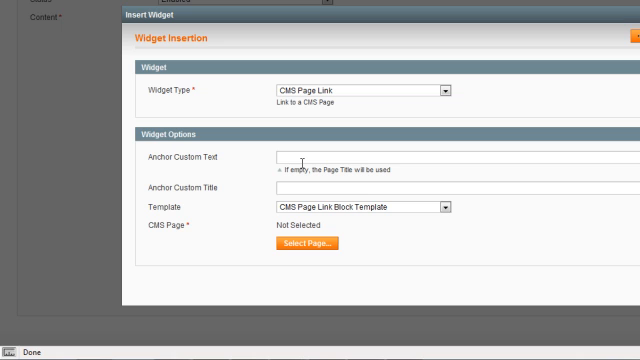
pyautogui.write('Privacy')
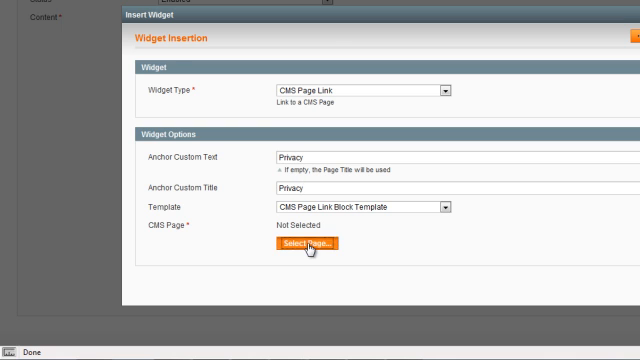
# Bring up the CMS page list and locate Privacy Policy as the link target
pyautogui.click(304, 244)
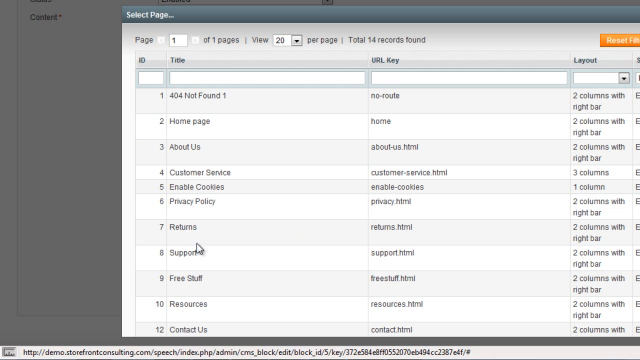
pyautogui.scroll(-3)
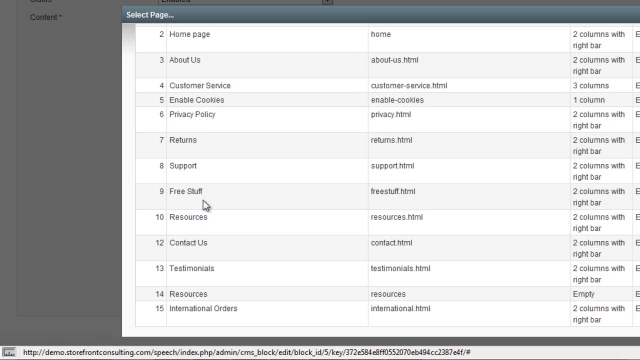
pyautogui.moveTo(282, 268)
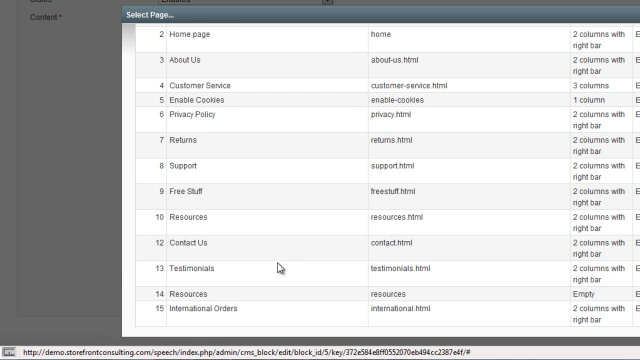
pyautogui.scroll(-3)
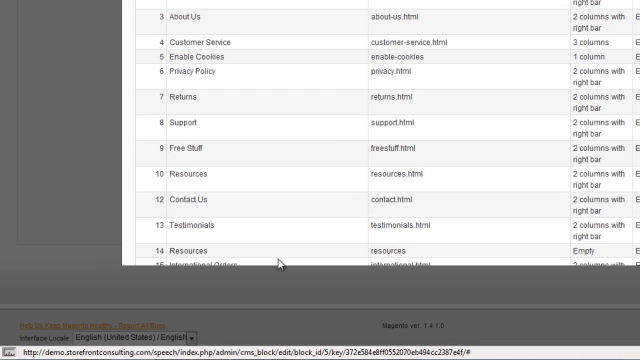
pyautogui.scroll(3)
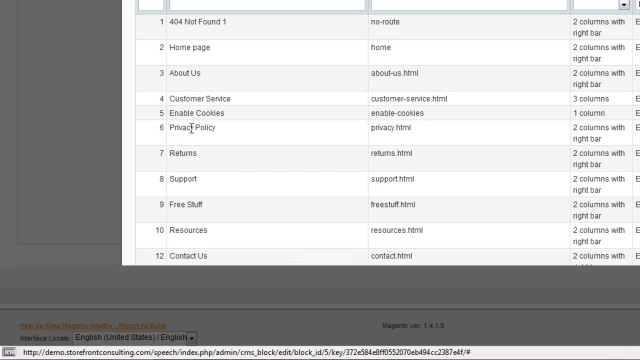